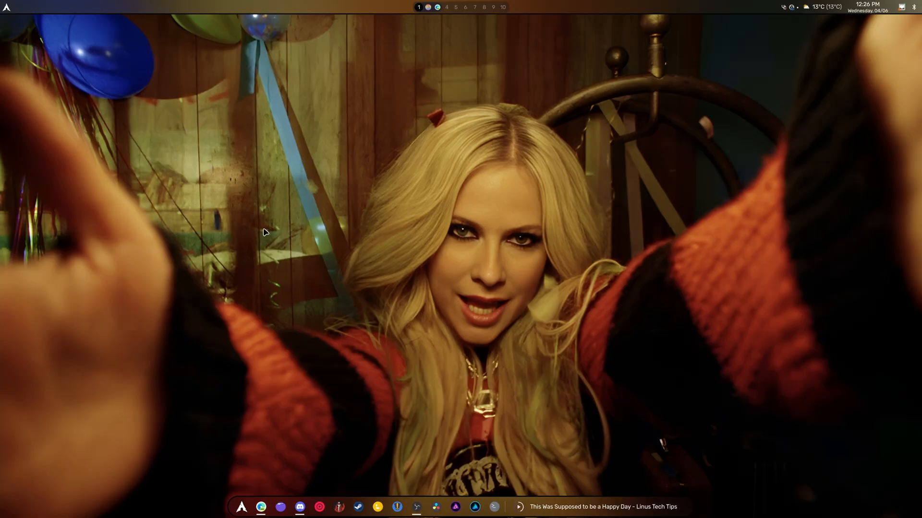
mouse_move(282, 250)
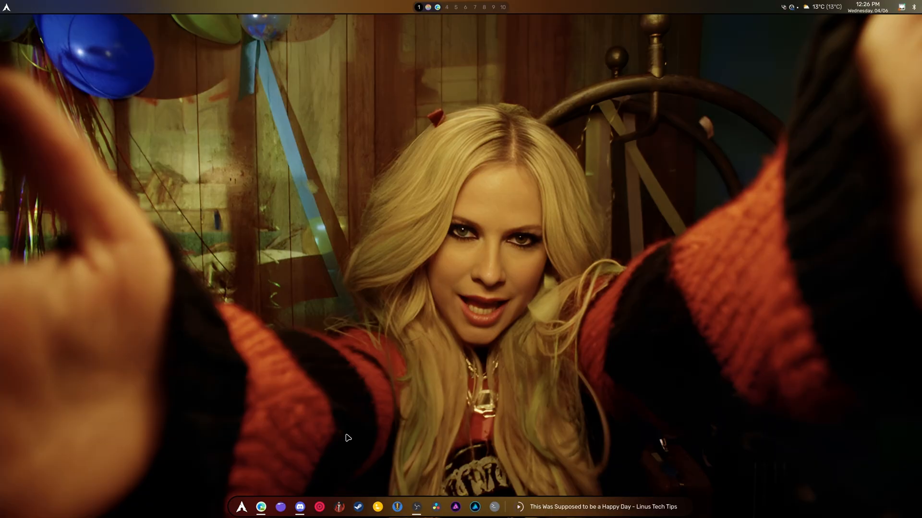
mouse_move(428, 432)
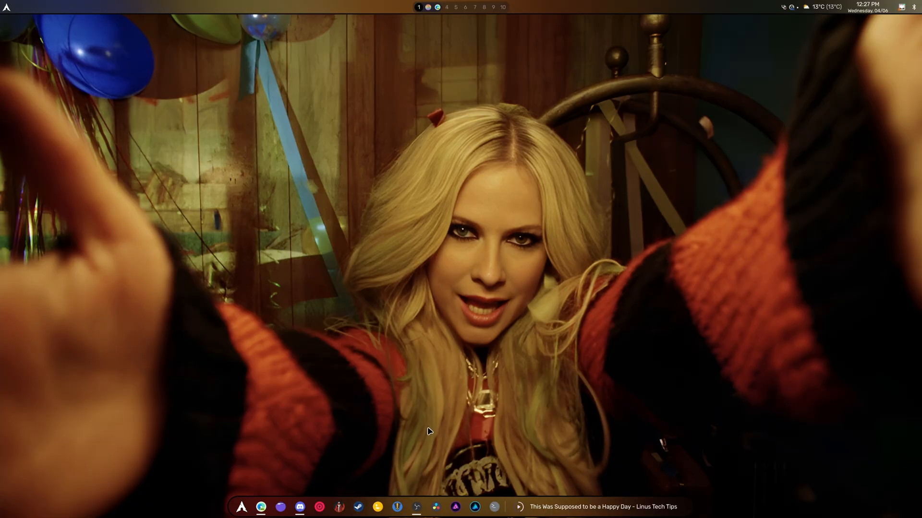
mouse_move(388, 440)
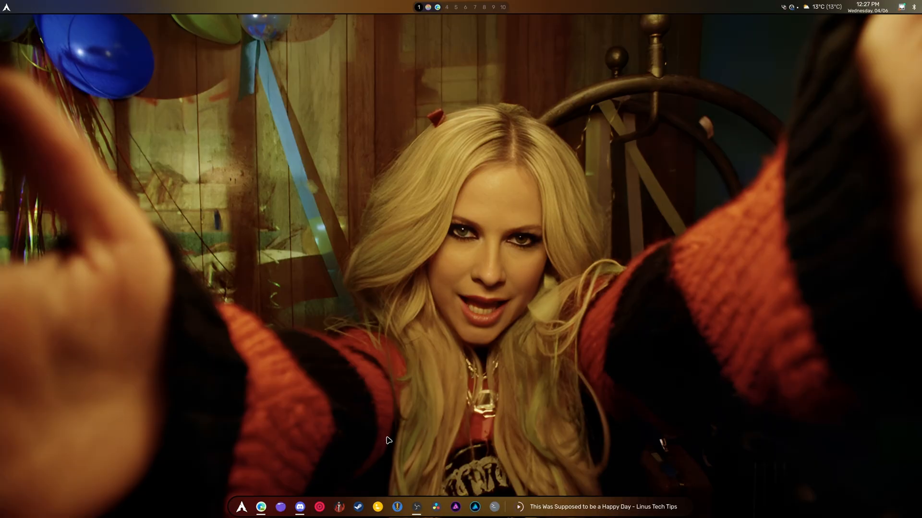
mouse_move(392, 447)
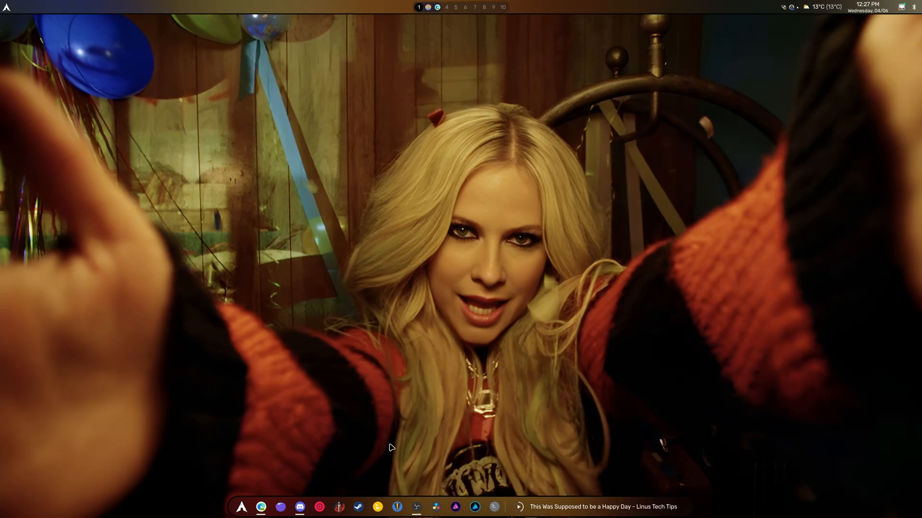
Step: Launch DaVinci Resolve from the app launcher, accept the GPU Configuration Reset warning and close Preferences
click(241, 507)
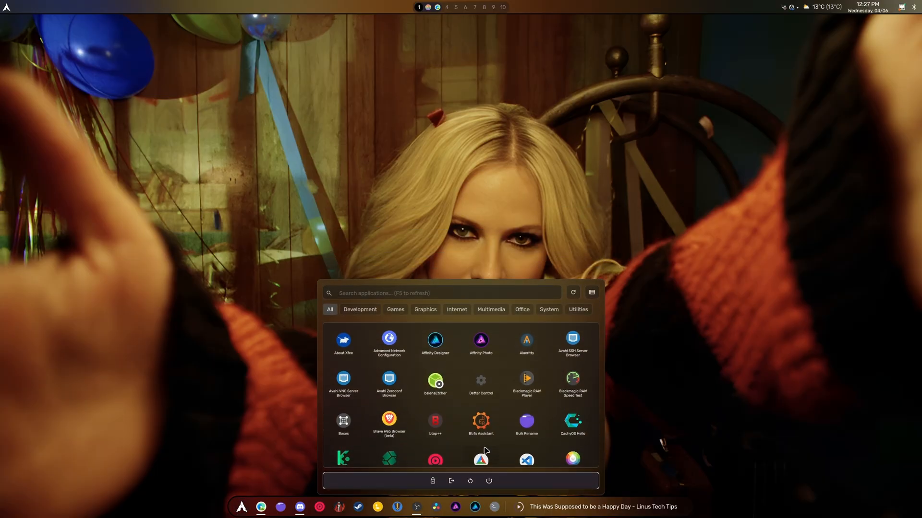
scroll(down, 3)
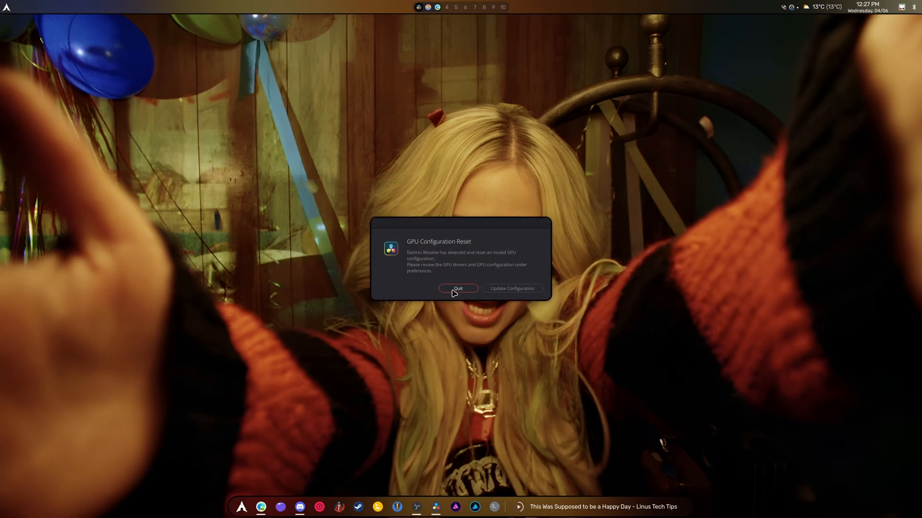
click(512, 288)
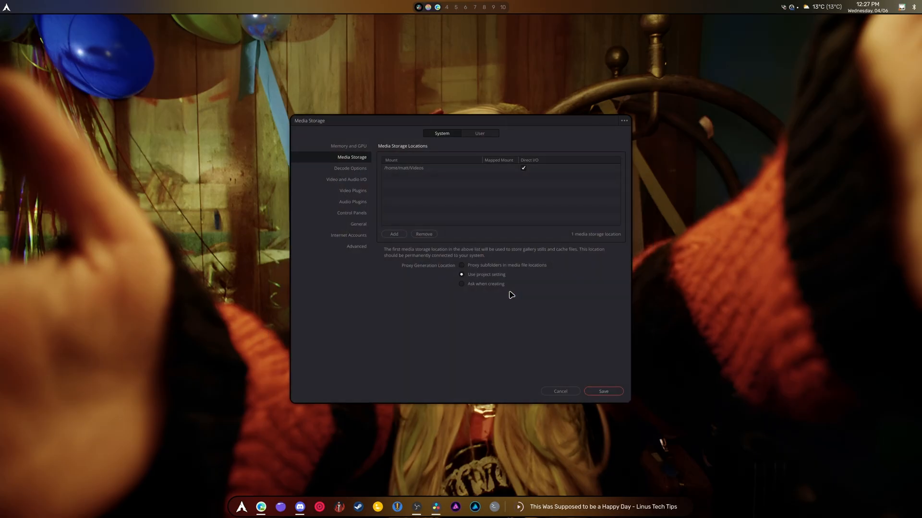
click(348, 146)
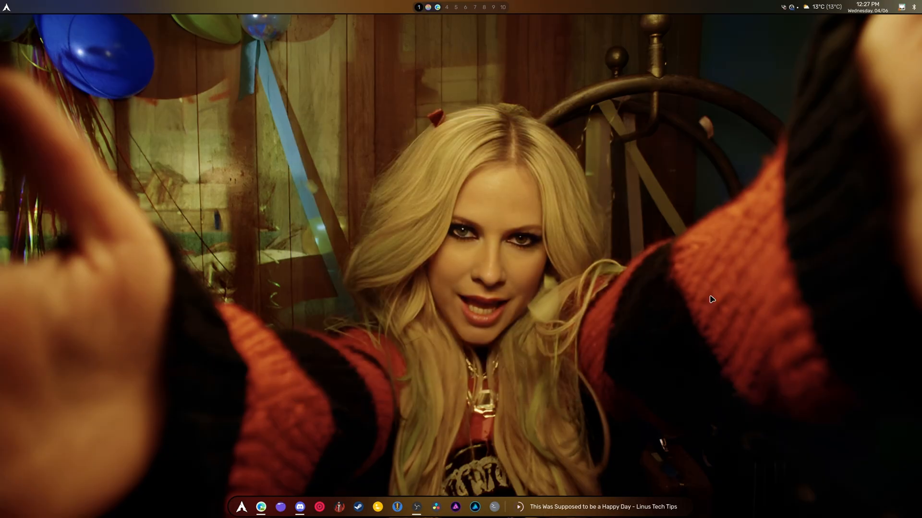
mouse_move(251, 506)
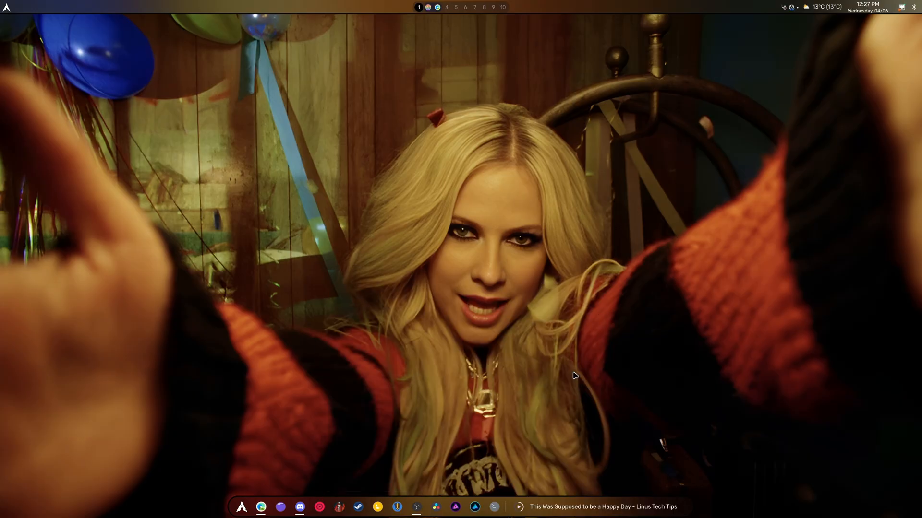
mouse_move(437, 163)
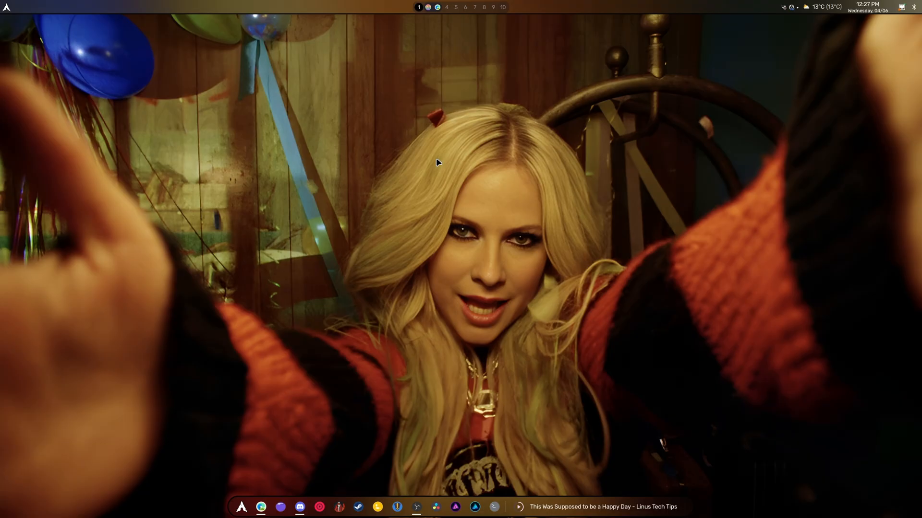
mouse_move(242, 504)
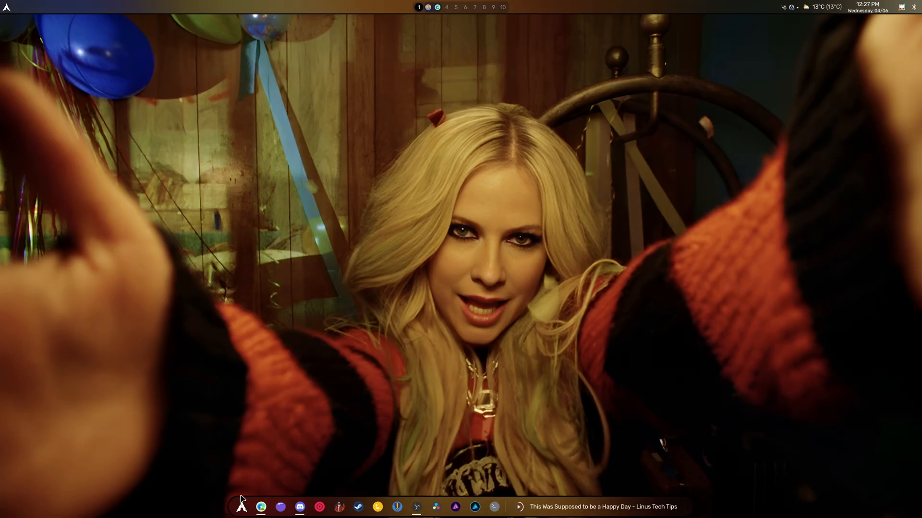
mouse_move(573, 390)
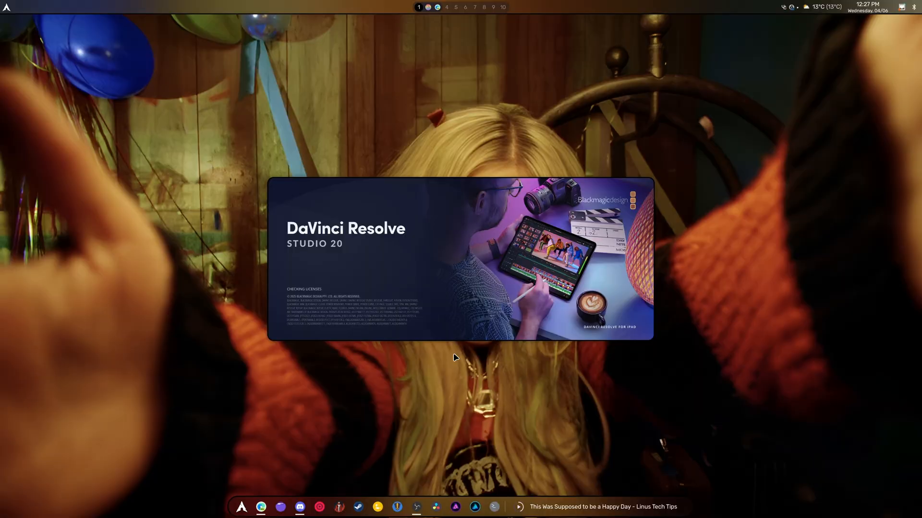
mouse_move(491, 303)
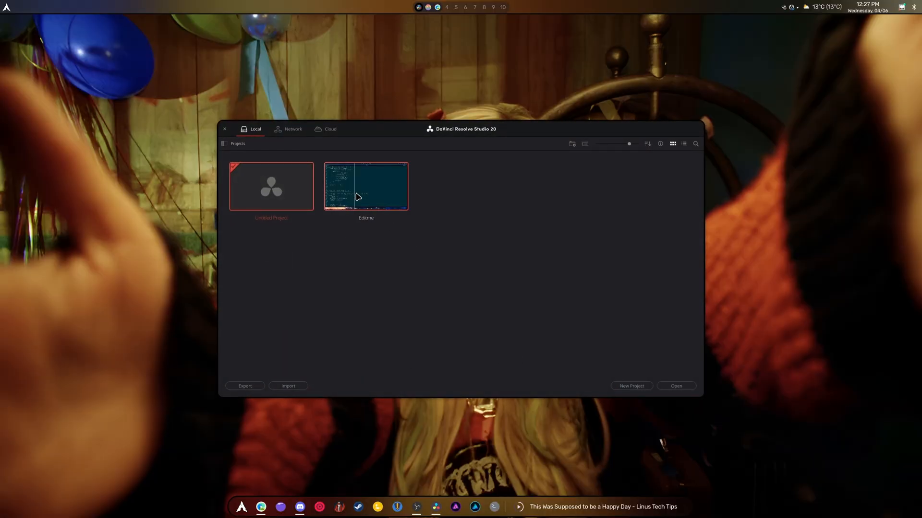
Step: Open the Edtme project, acknowledge the 'GPU memory is full' error and quit Resolve
double_click(366, 186)
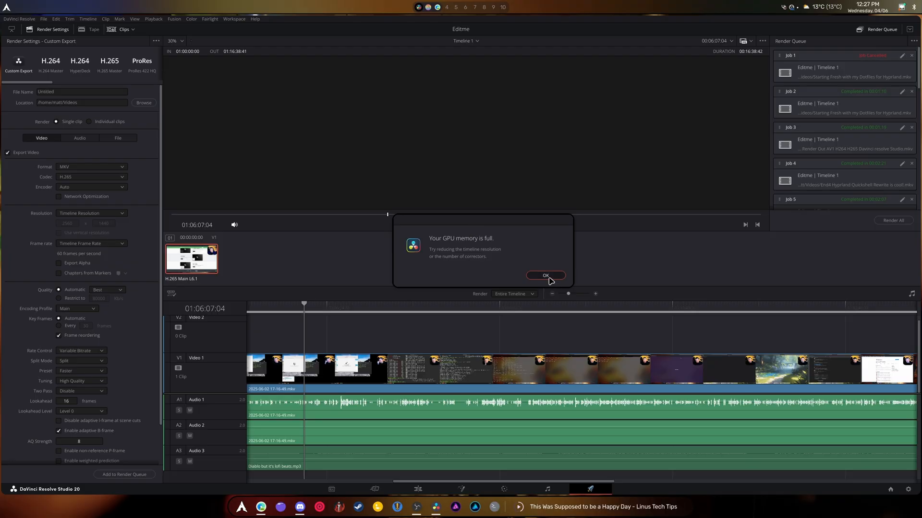
click(546, 276)
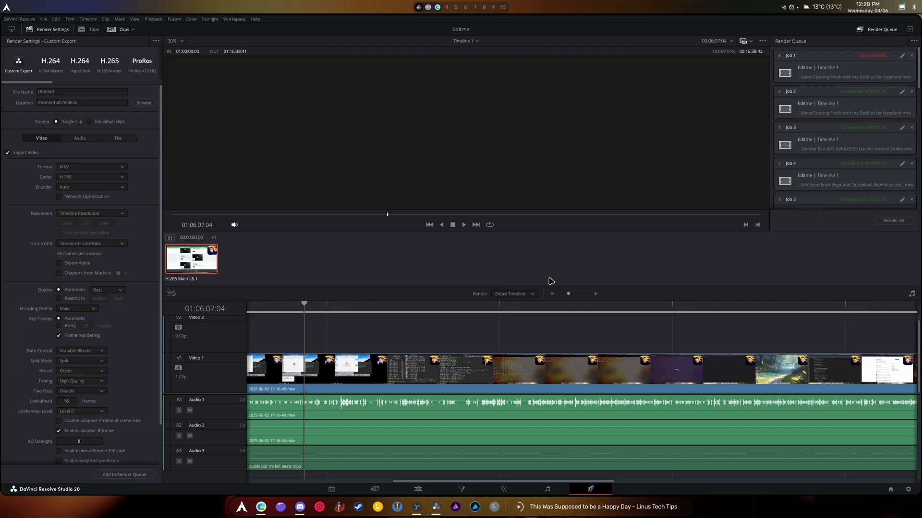
click(23, 4)
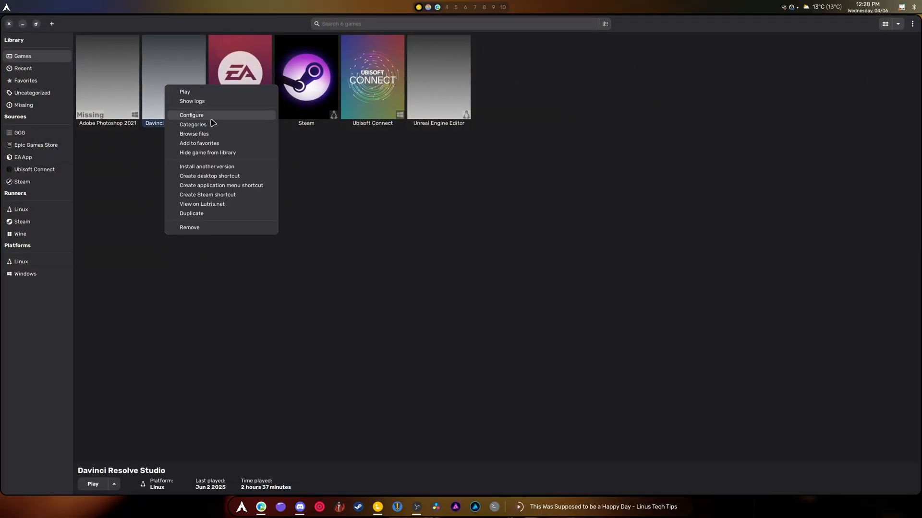
click(193, 115)
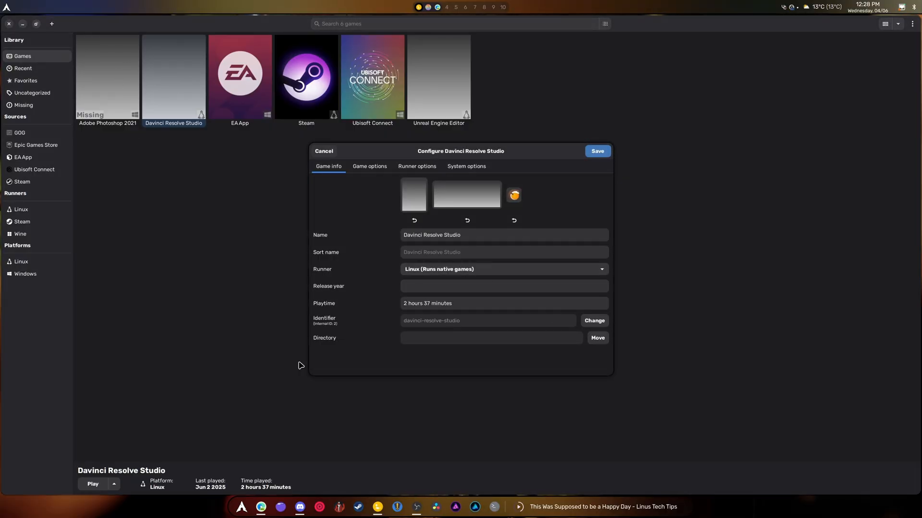
mouse_move(561, 359)
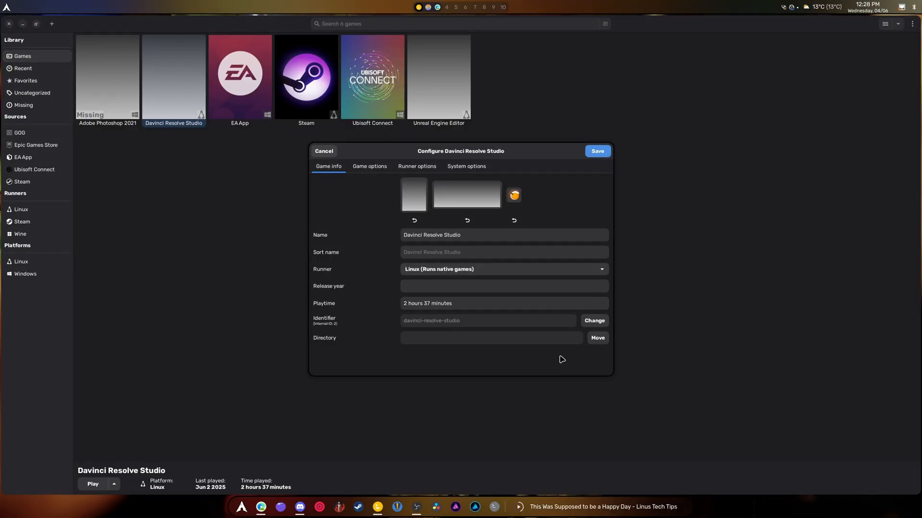
mouse_move(354, 181)
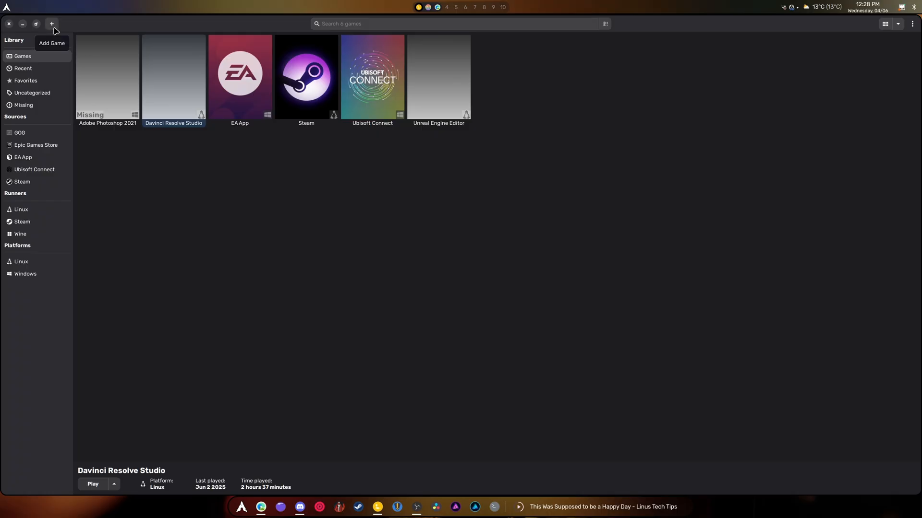
Step: Add a locally installed game manually and name it 'Resolve Studio 20'
click(52, 23)
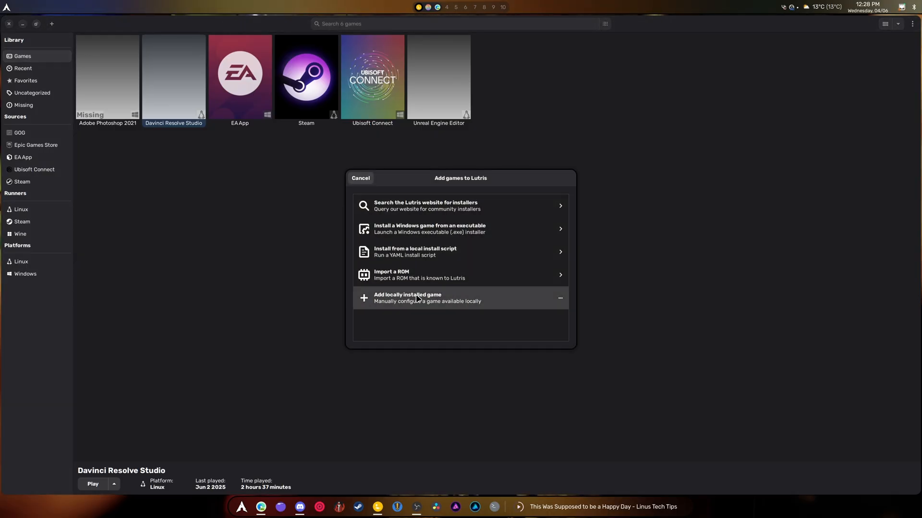
click(408, 297)
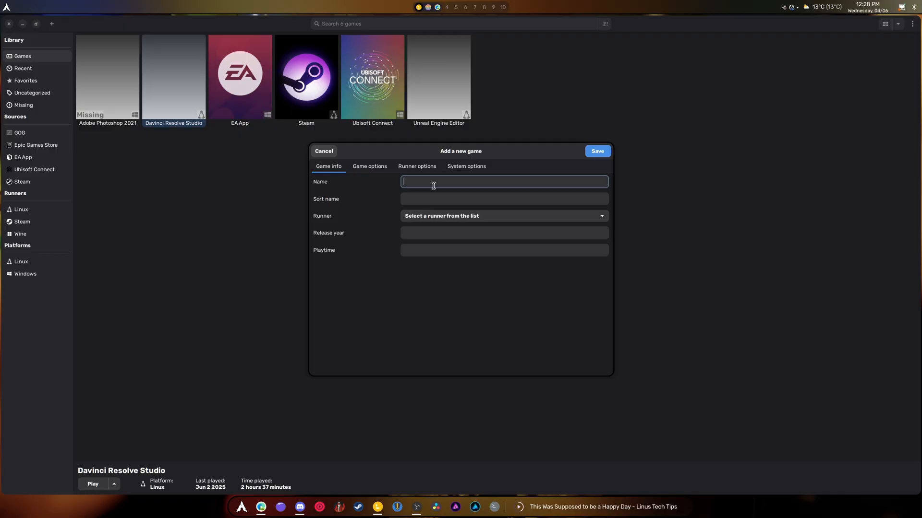
text(Resolve Studio)
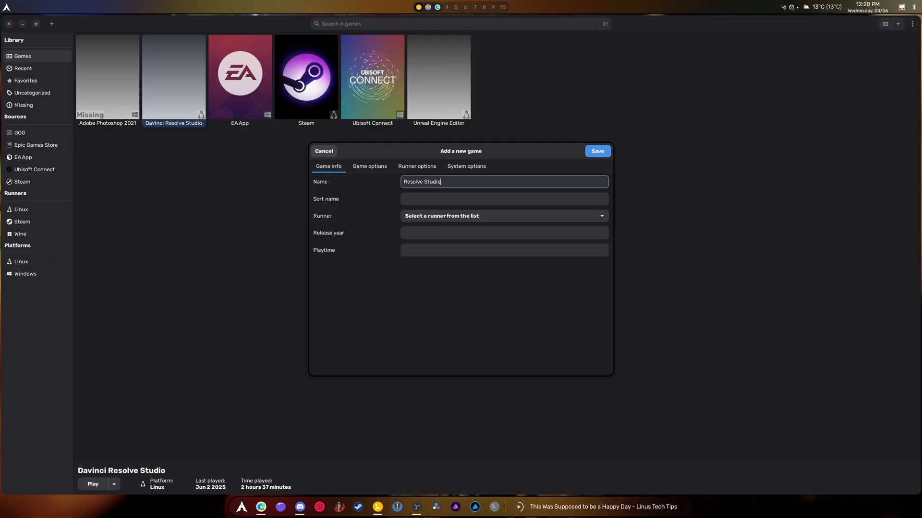
text(20)
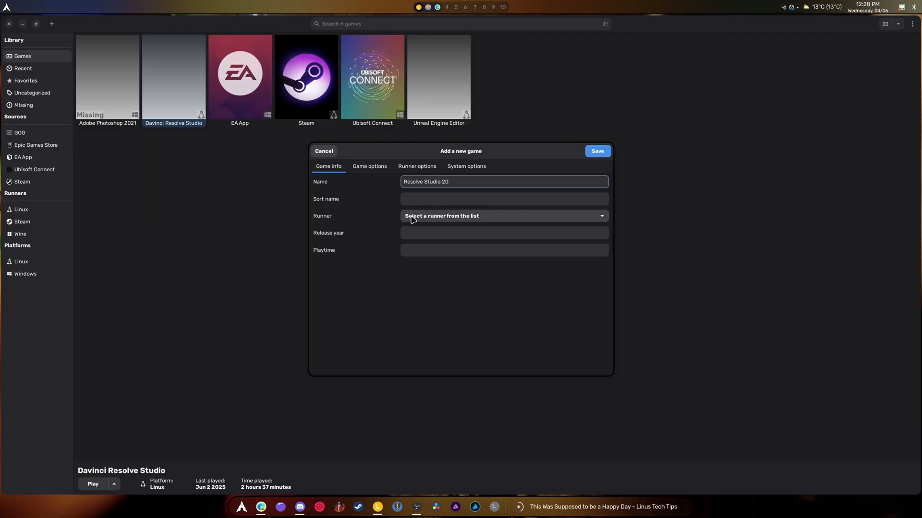
Step: Choose Linux (Runs native games) as the entry's runner
click(504, 216)
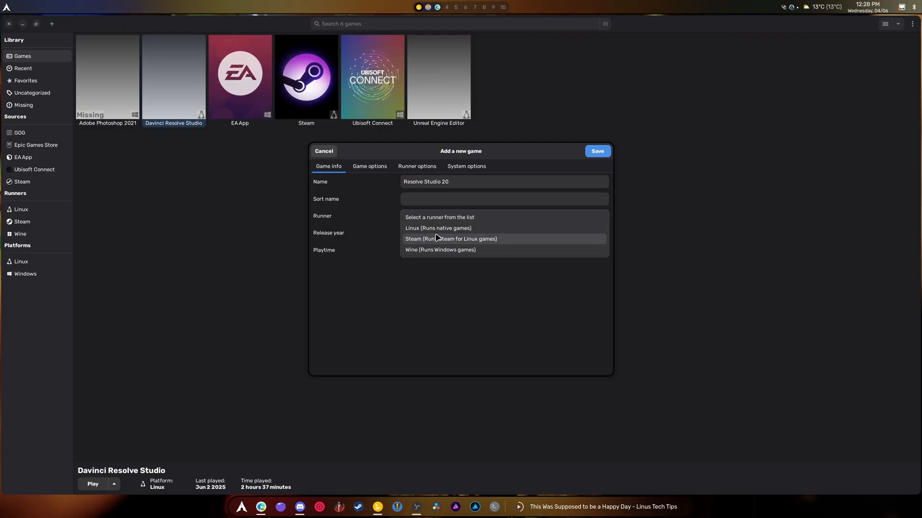
click(438, 228)
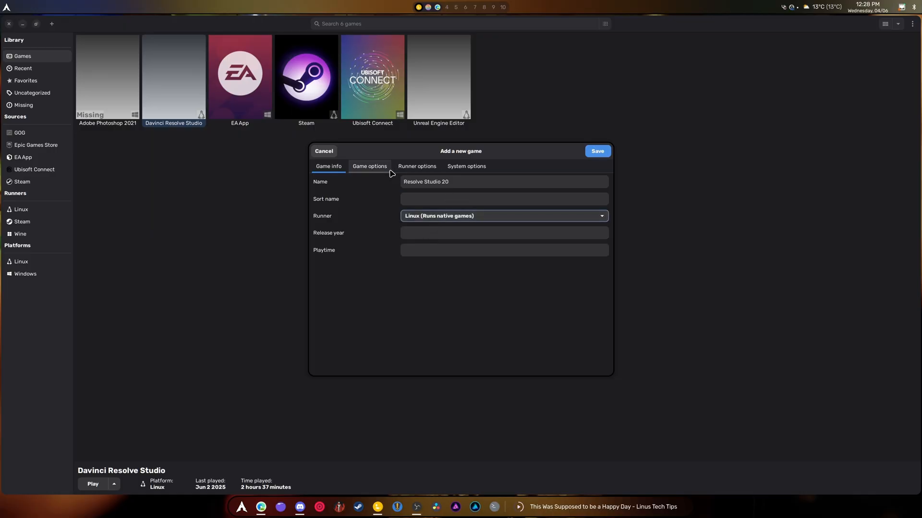
Step: Set the entry's executable to /opt/resolve/bin/resolve by browsing through opt, resolve and bin
click(370, 166)
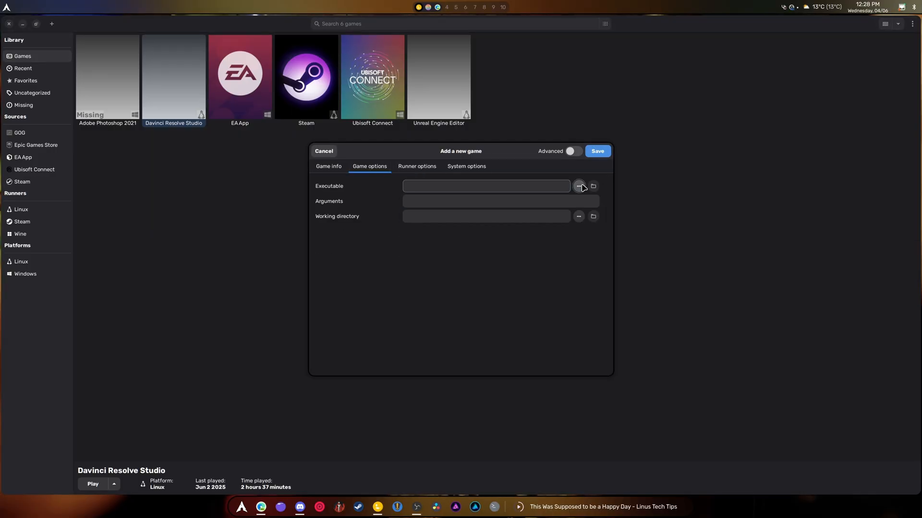
click(578, 186)
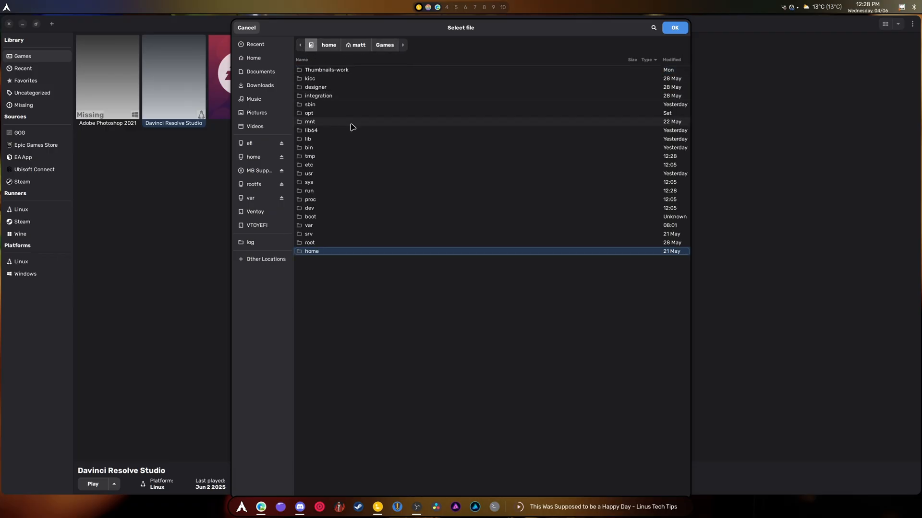
double_click(309, 113)
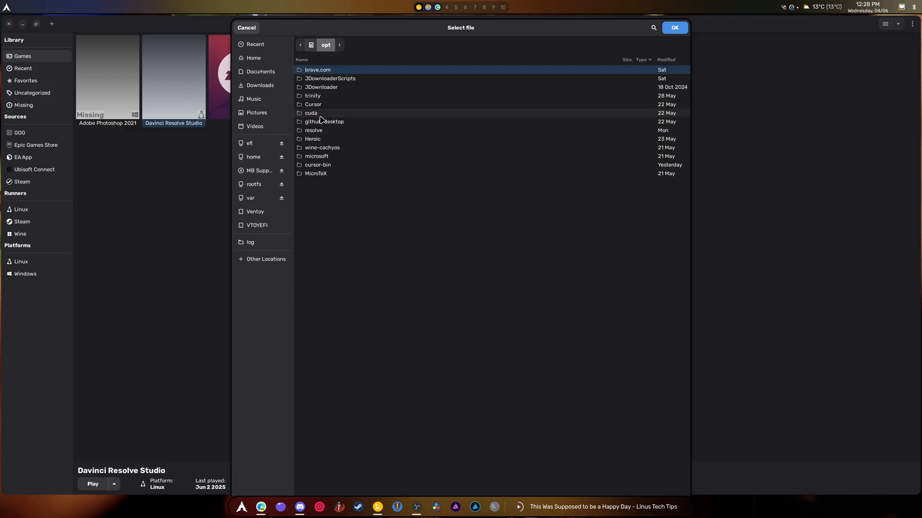
click(313, 131)
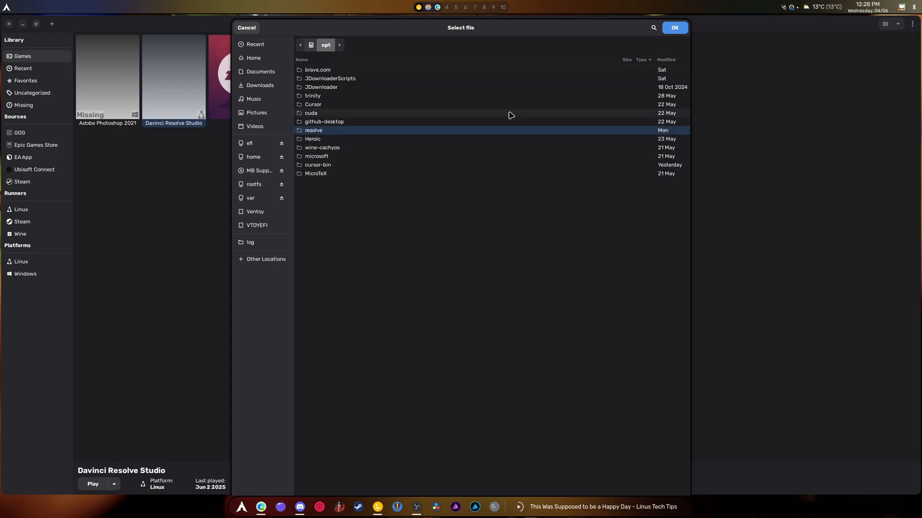
double_click(313, 131)
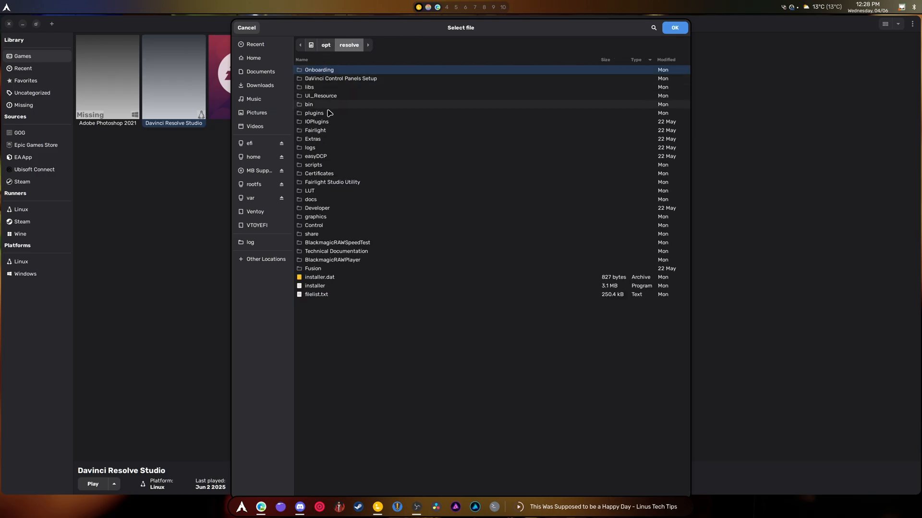
click(309, 103)
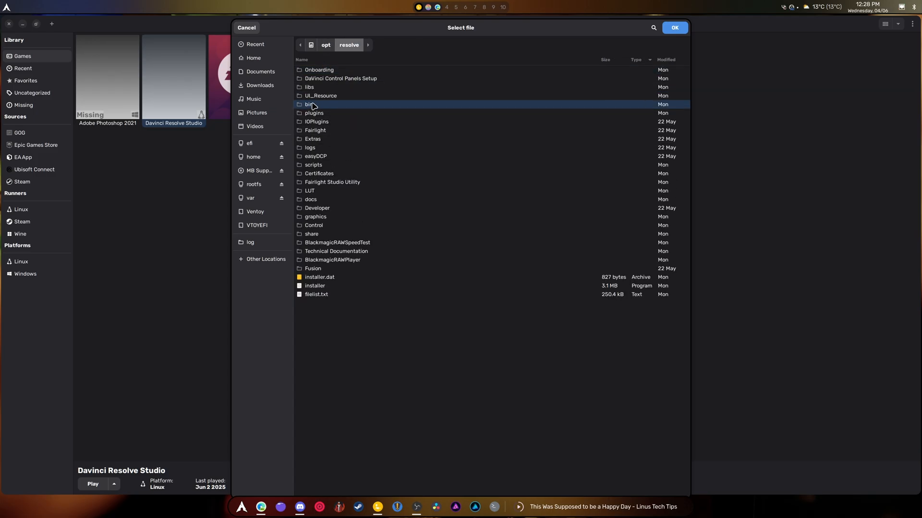
double_click(308, 103)
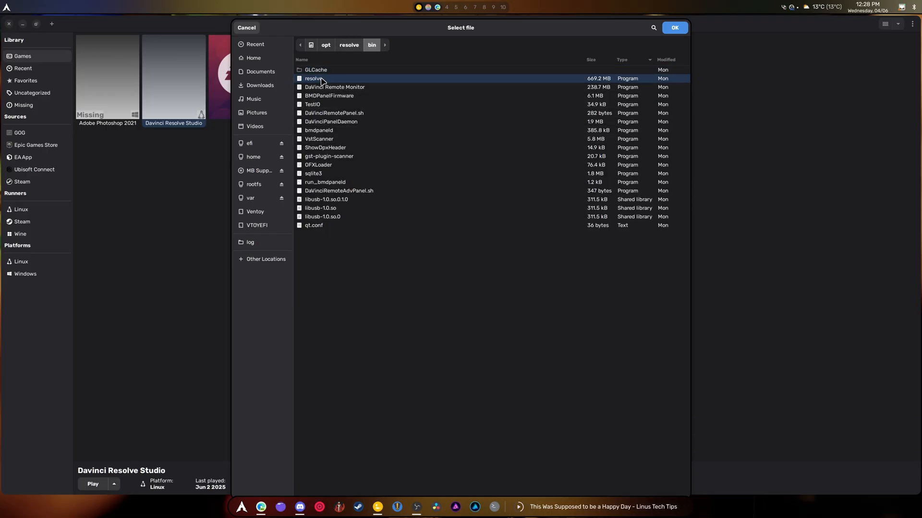
click(674, 27)
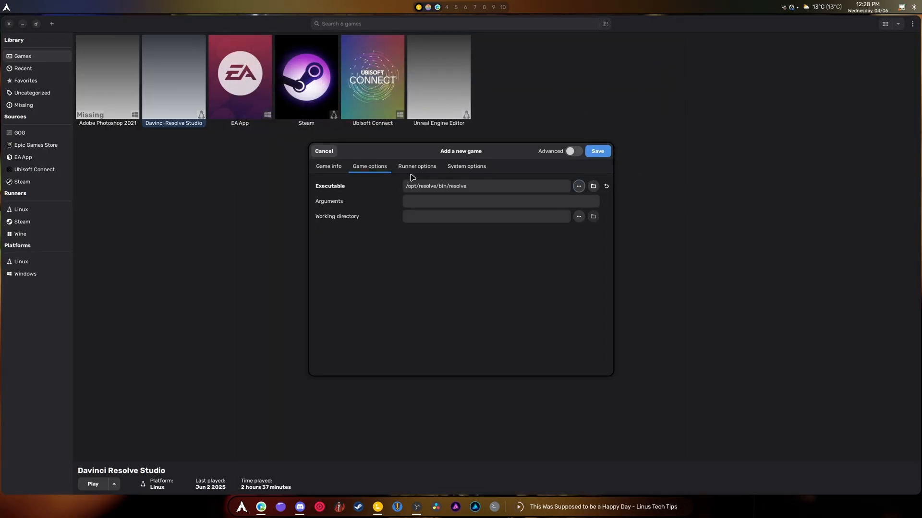
click(417, 166)
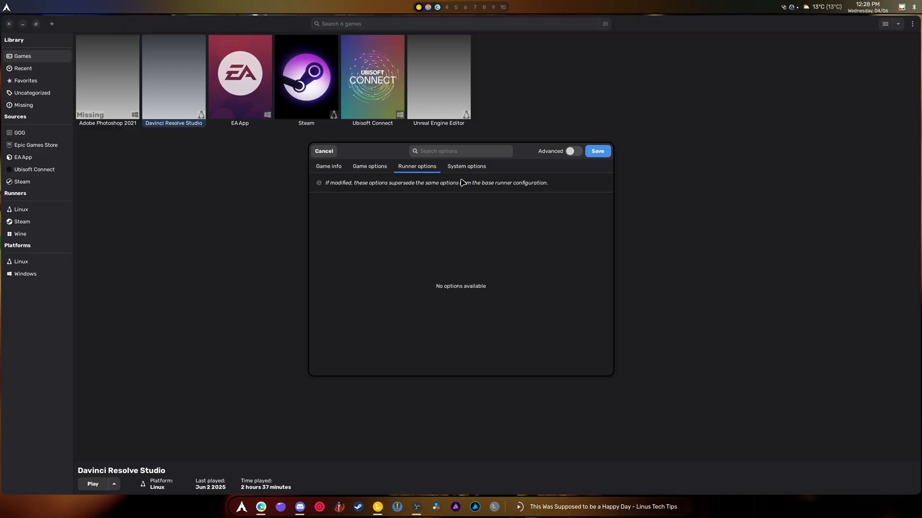
Step: Set the entry's GPU to NVIDIA GeForce RTX 4070 in System options and save it to the library
click(466, 166)
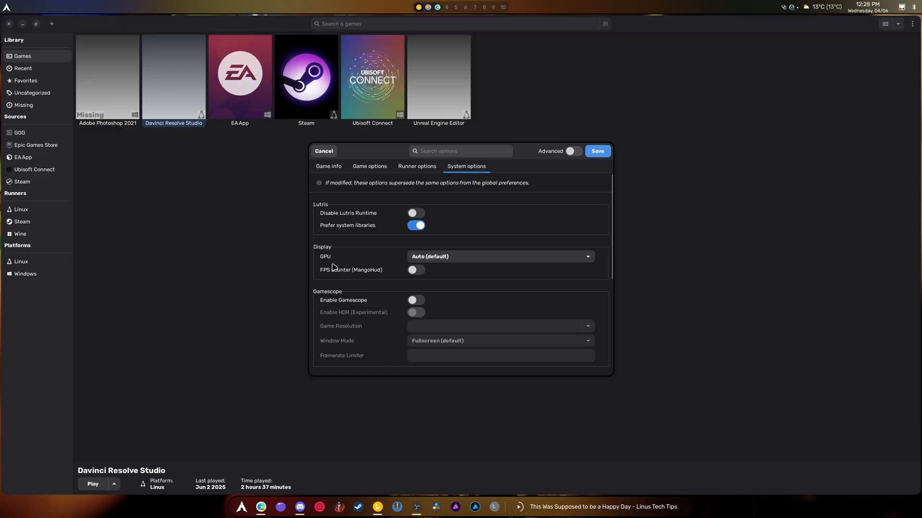
mouse_move(328, 264)
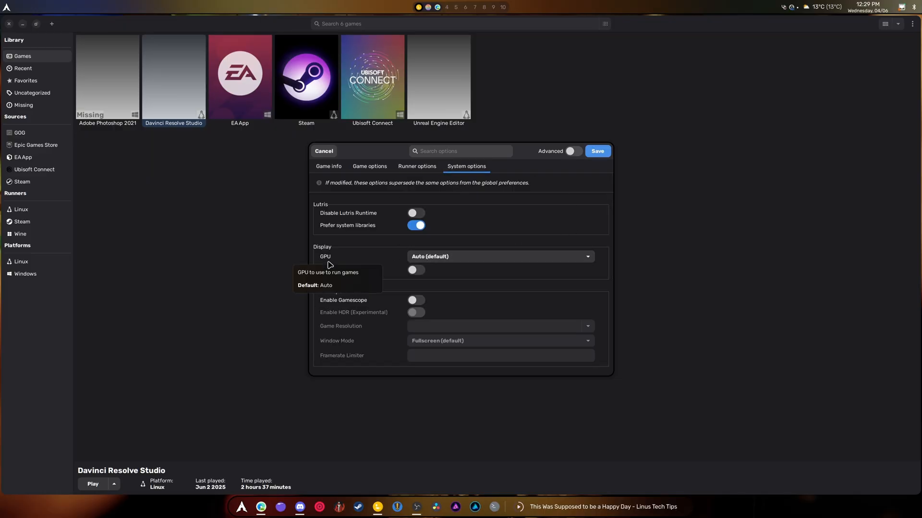
click(500, 256)
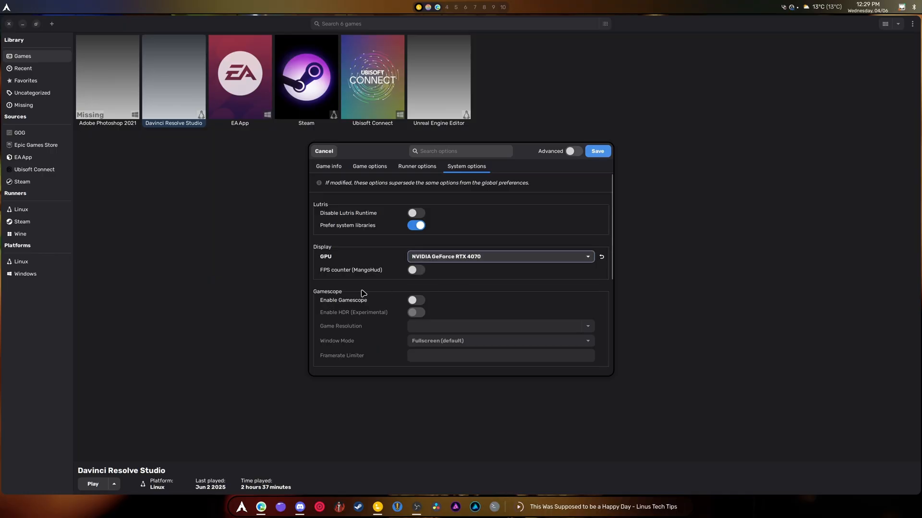
click(501, 257)
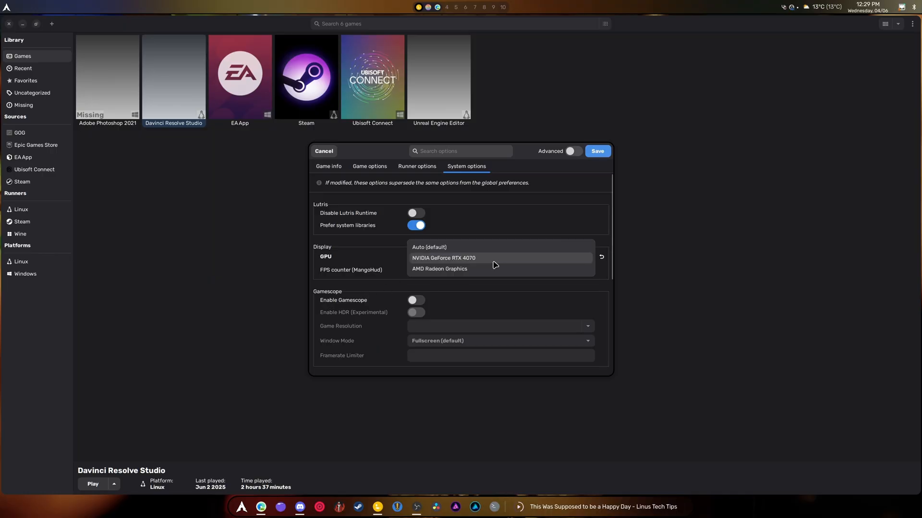
mouse_move(476, 271)
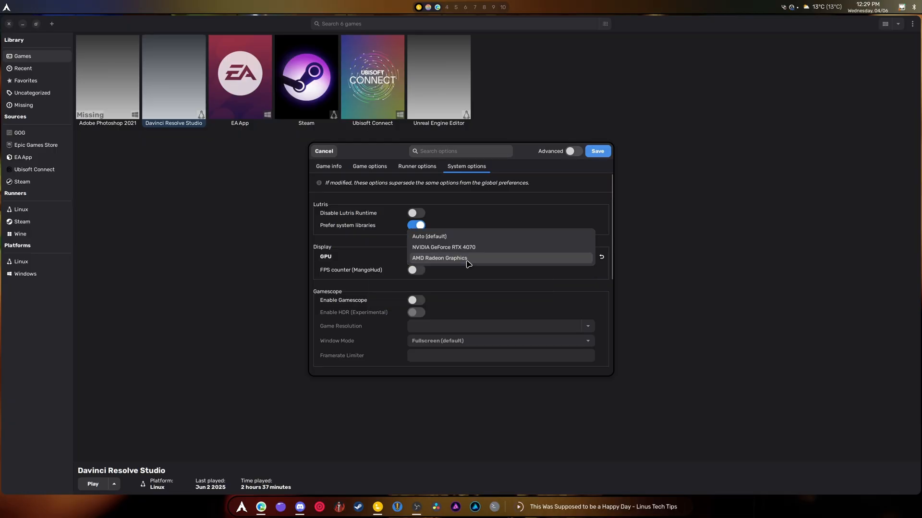
click(443, 248)
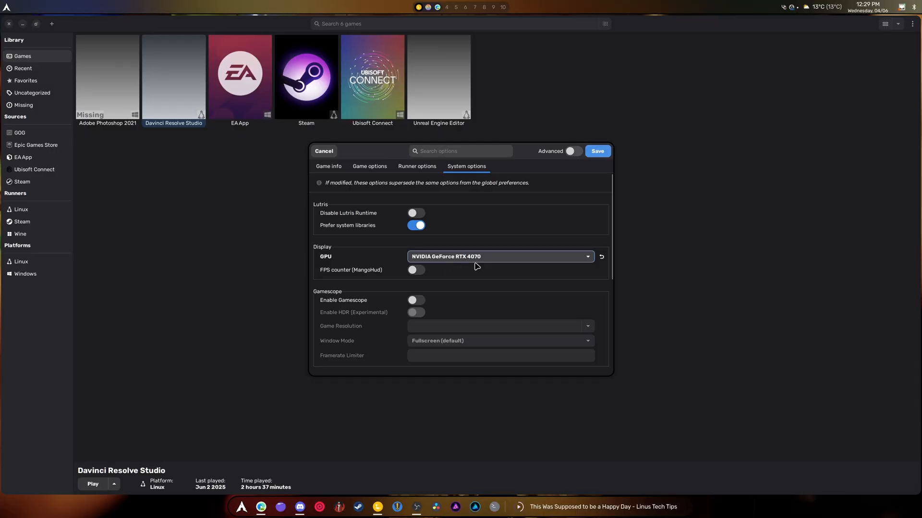
mouse_move(476, 267)
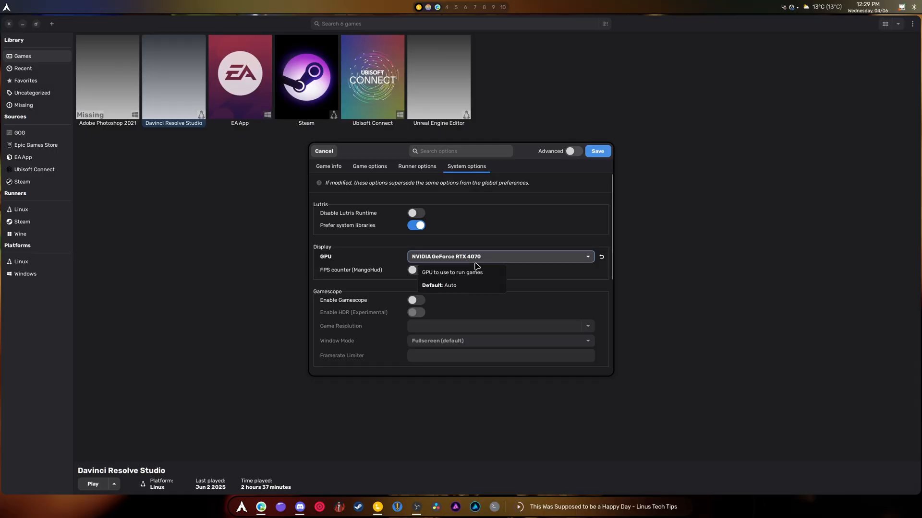
mouse_move(471, 263)
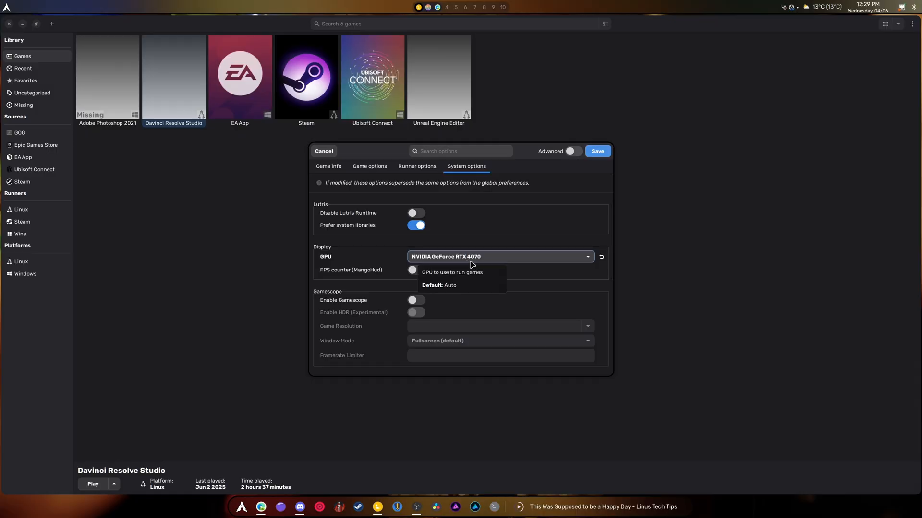
click(597, 151)
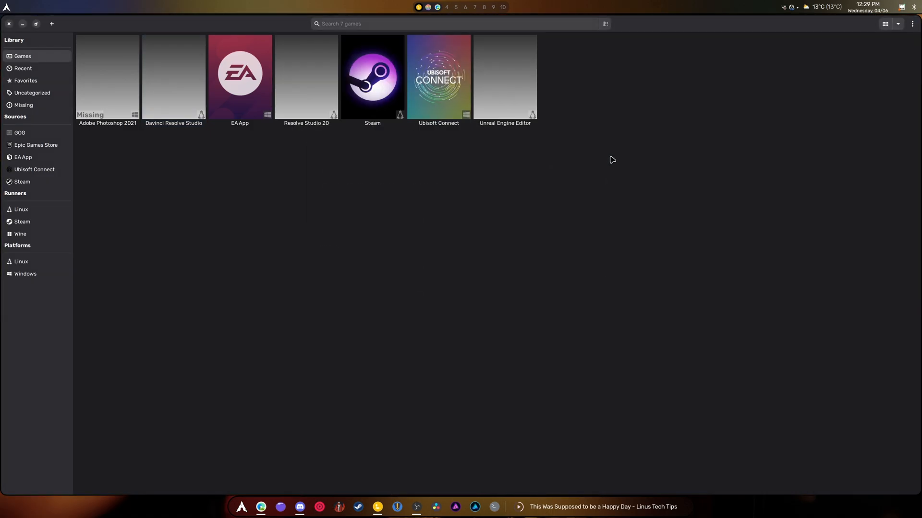
Step: Launch Resolve Studio 20 from its Lutris tile and open the Editme project
right_click(305, 76)
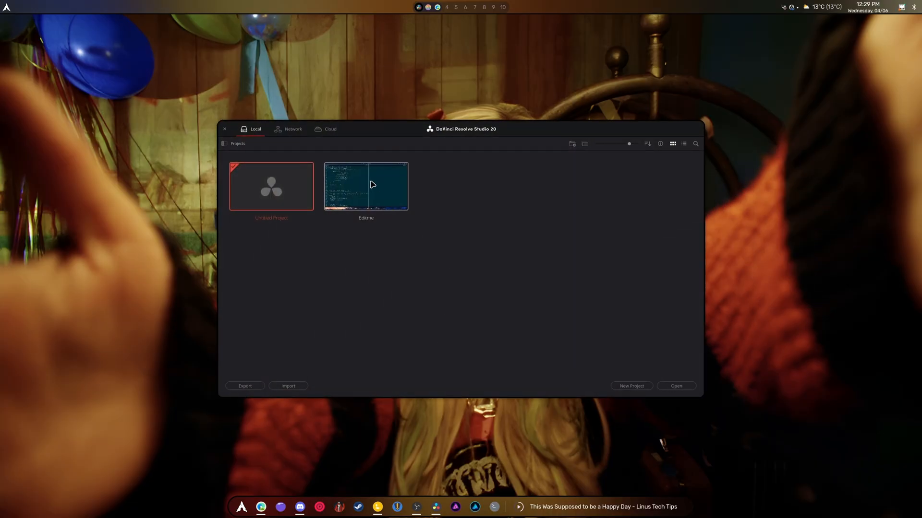
double_click(366, 186)
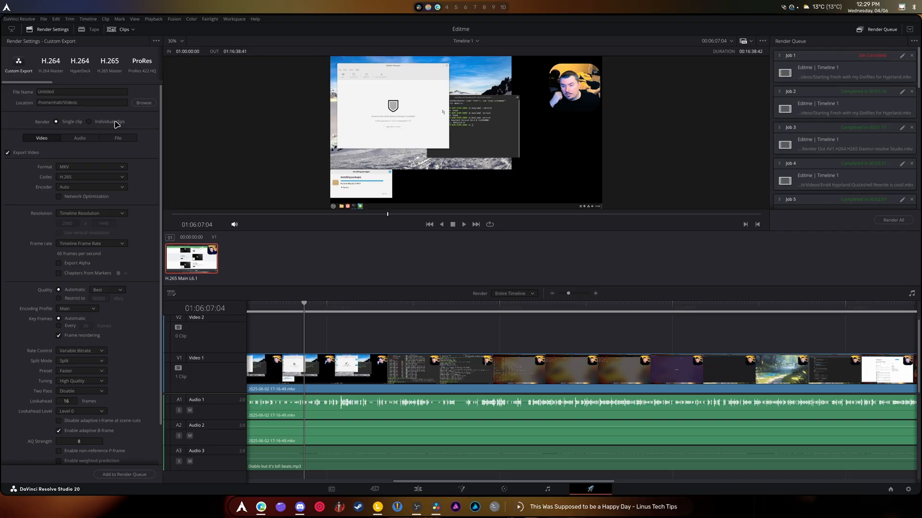
mouse_move(119, 131)
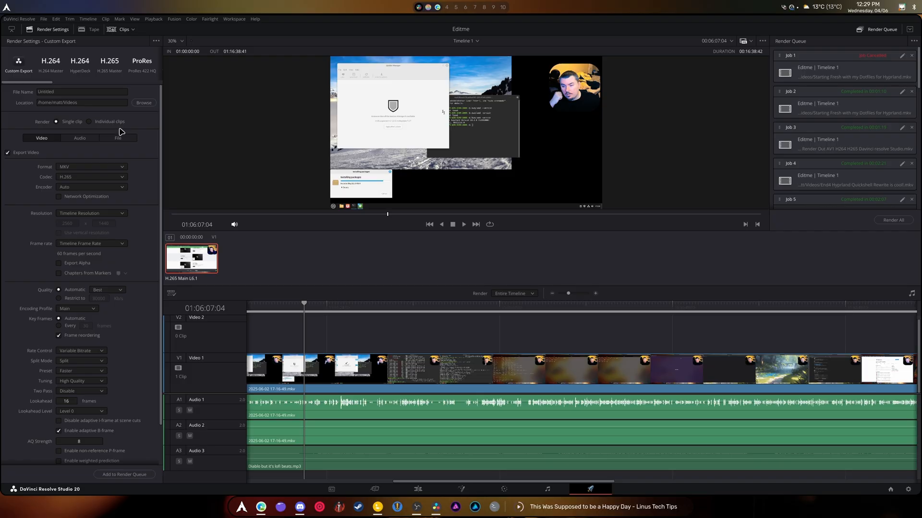
mouse_move(420, 463)
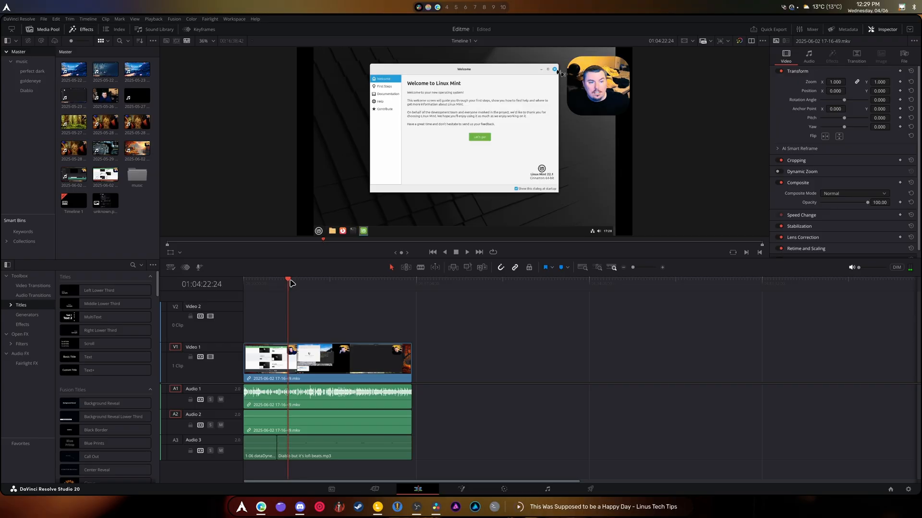
mouse_move(441, 288)
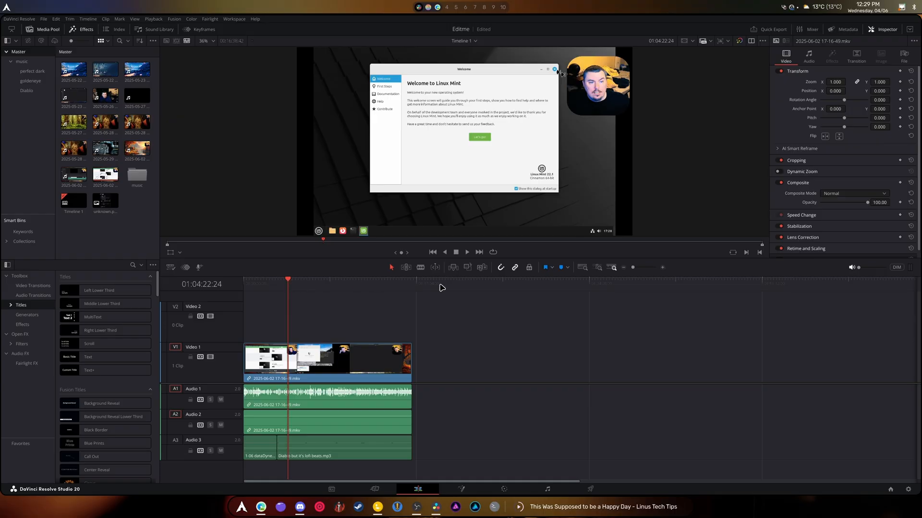
mouse_move(678, 311)
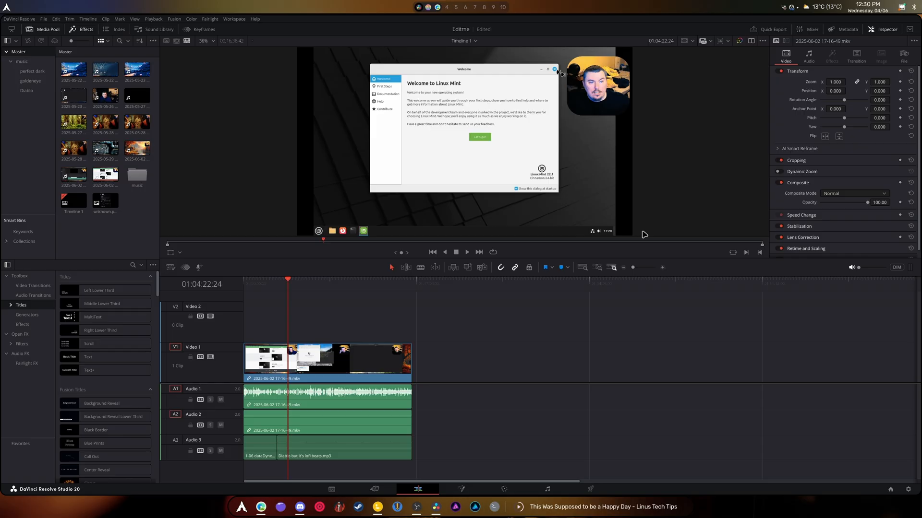
mouse_move(502, 283)
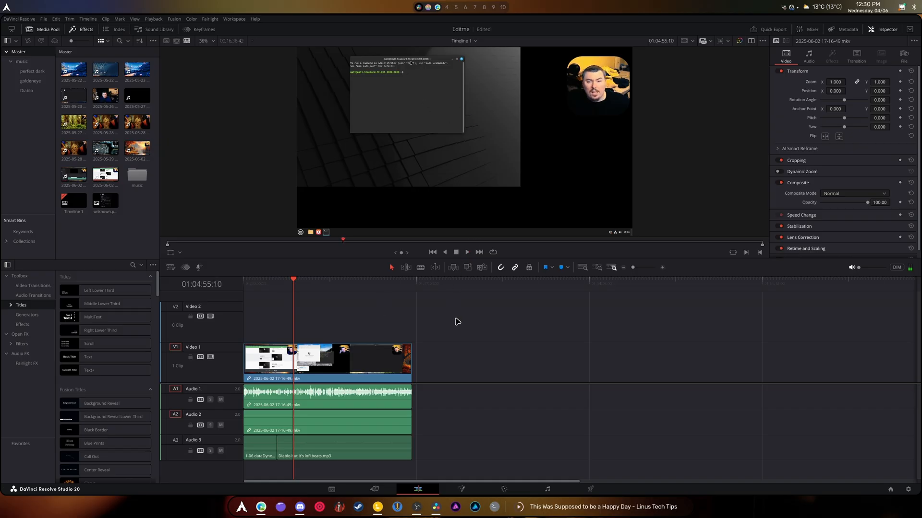
mouse_move(456, 320)
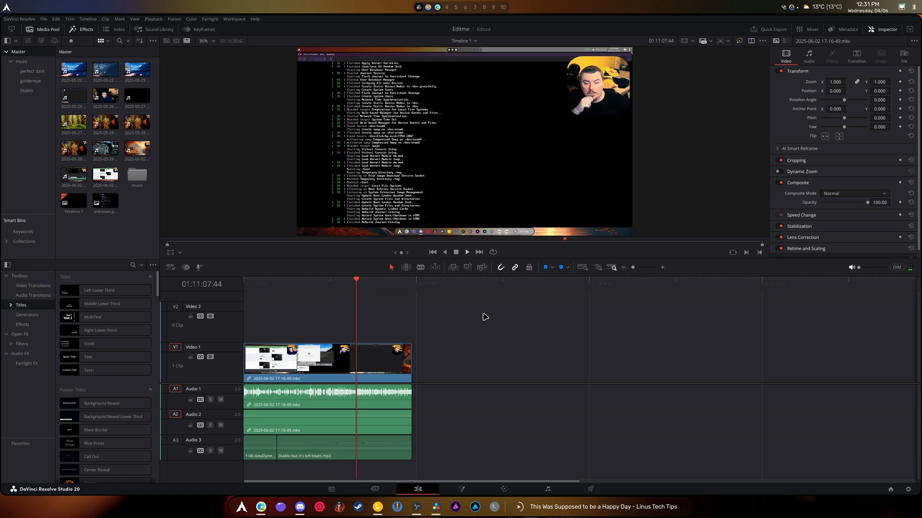
mouse_move(470, 265)
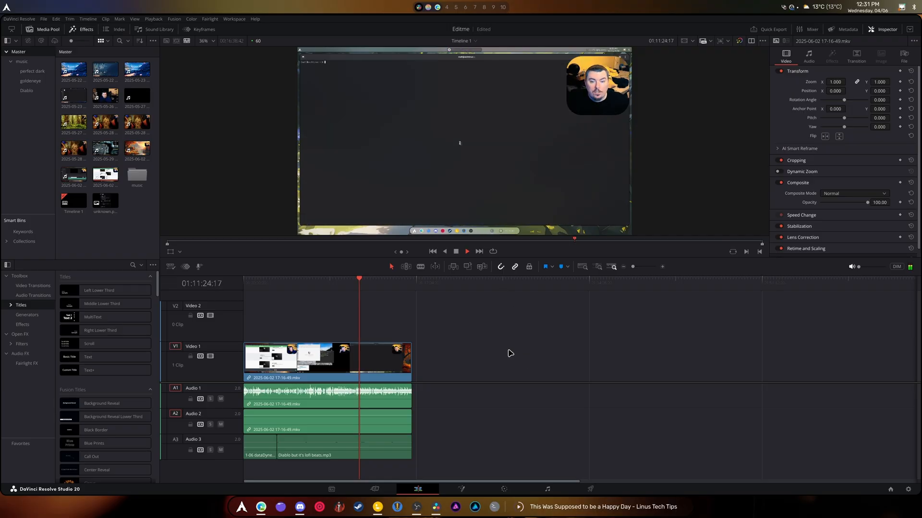
Step: Stop timeline playback at about 01:11:25 with the viewer's Stop control
click(466, 251)
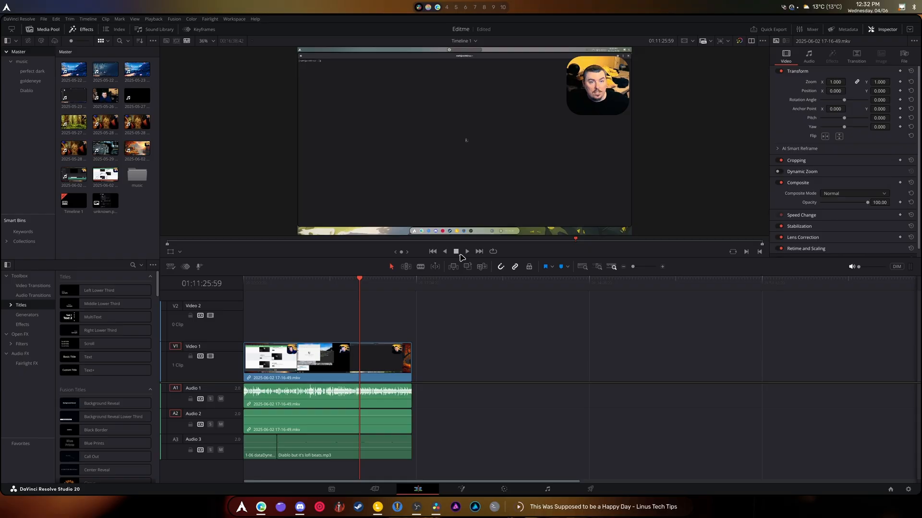
mouse_move(456, 251)
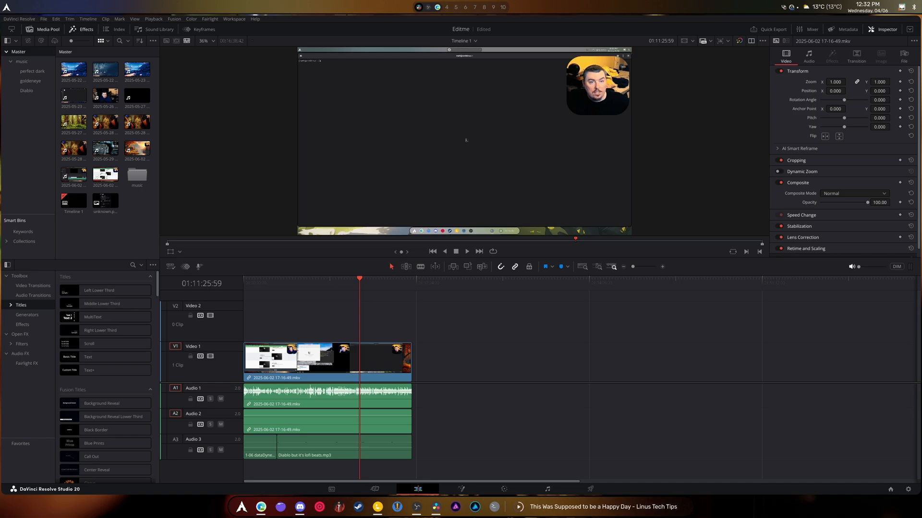
mouse_move(735, 400)
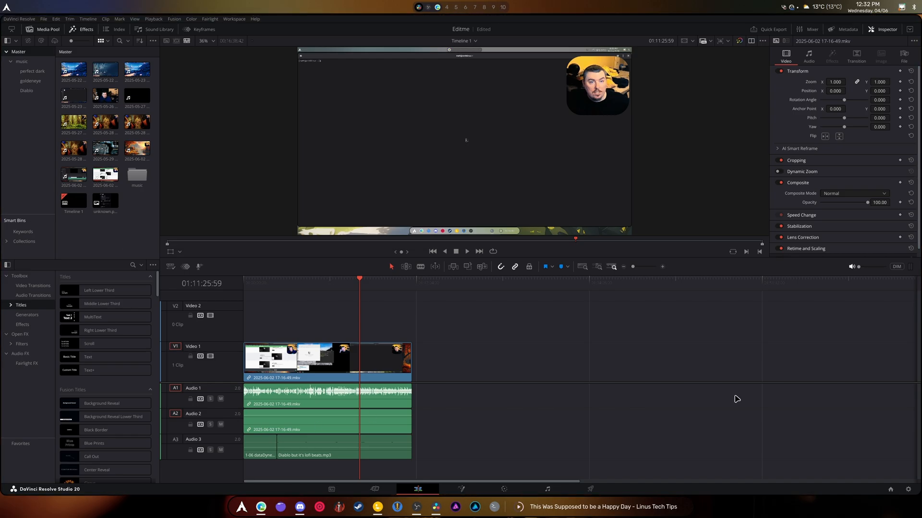
mouse_move(711, 376)
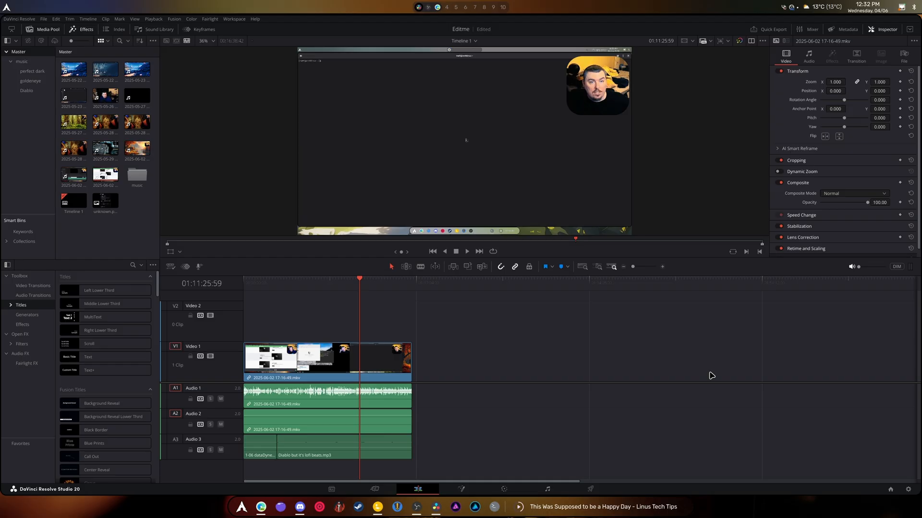
mouse_move(589, 347)
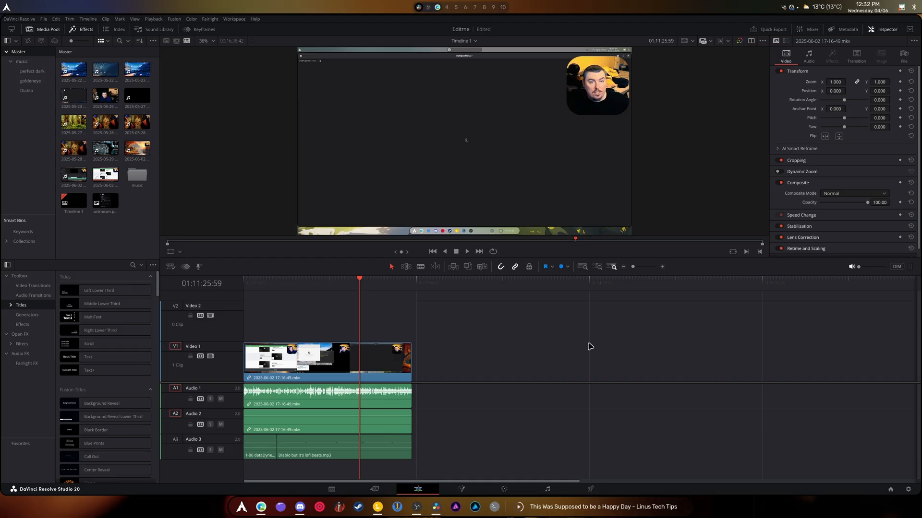
mouse_move(499, 352)
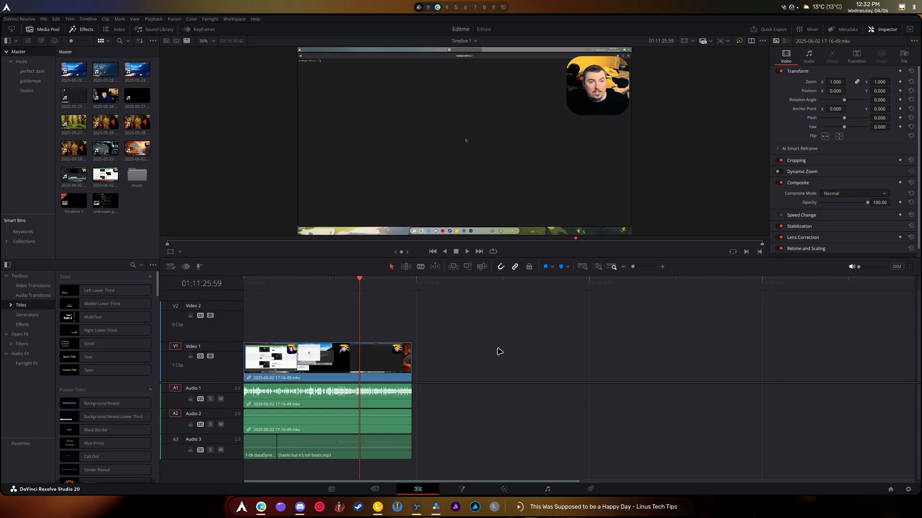
mouse_move(507, 349)
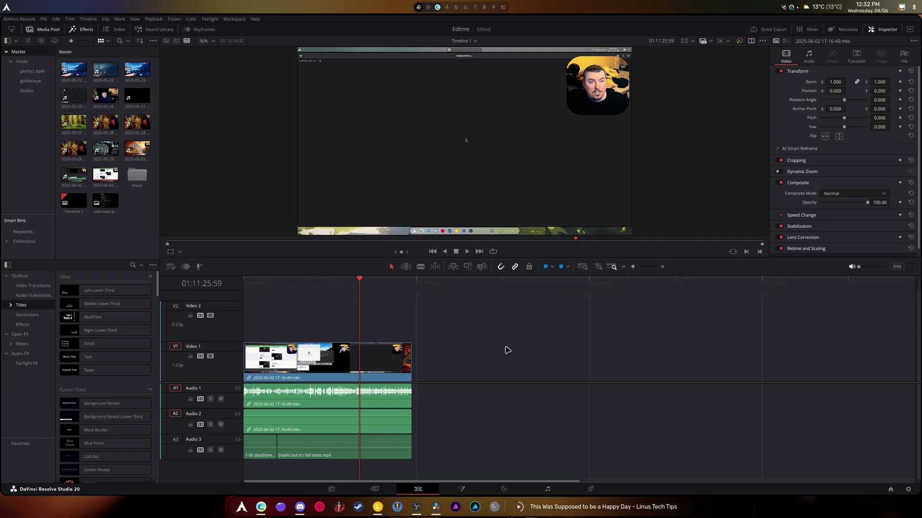
mouse_move(463, 364)
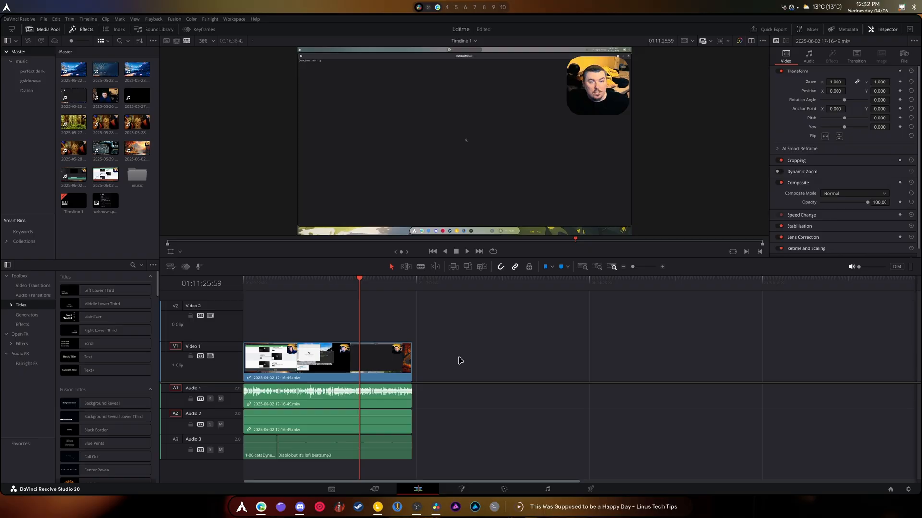
mouse_move(465, 360)
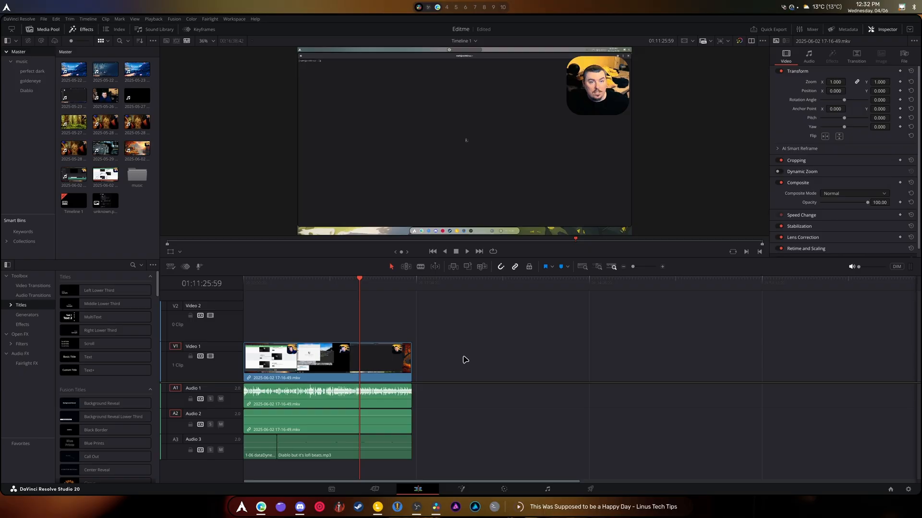
mouse_move(661, 365)
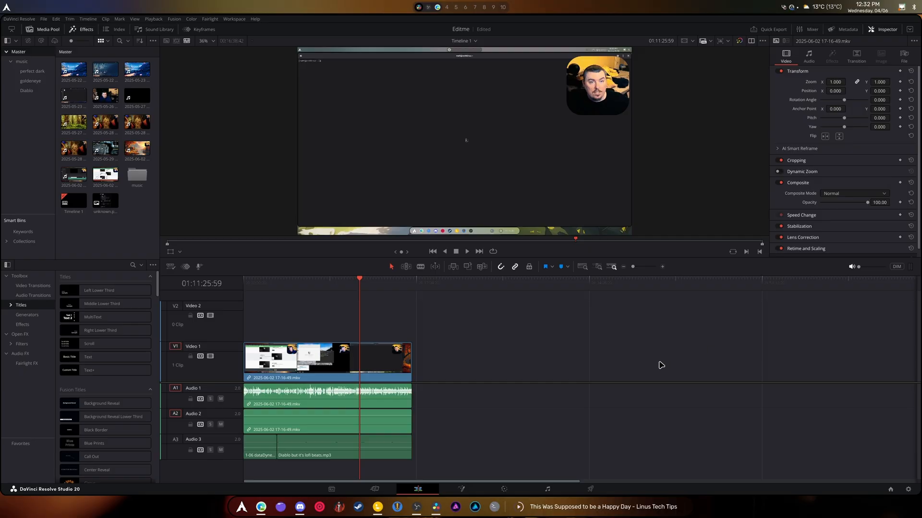
mouse_move(649, 385)
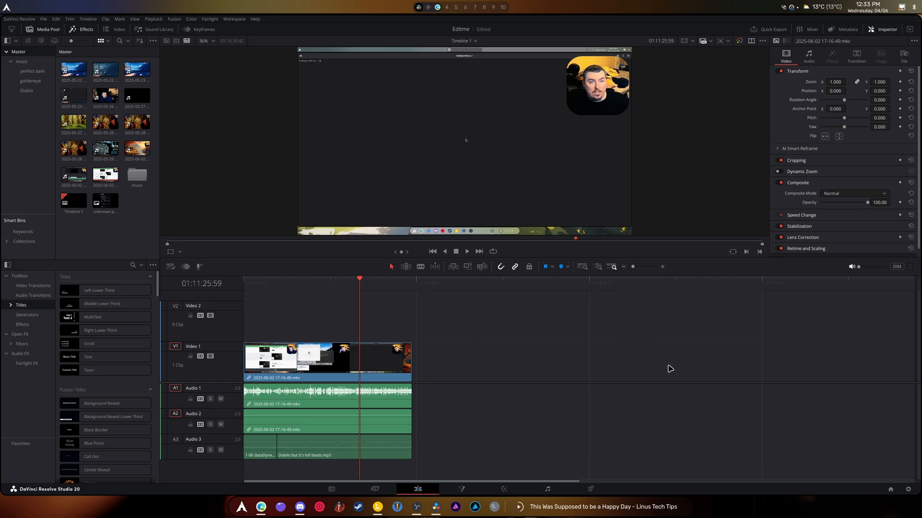
mouse_move(686, 343)
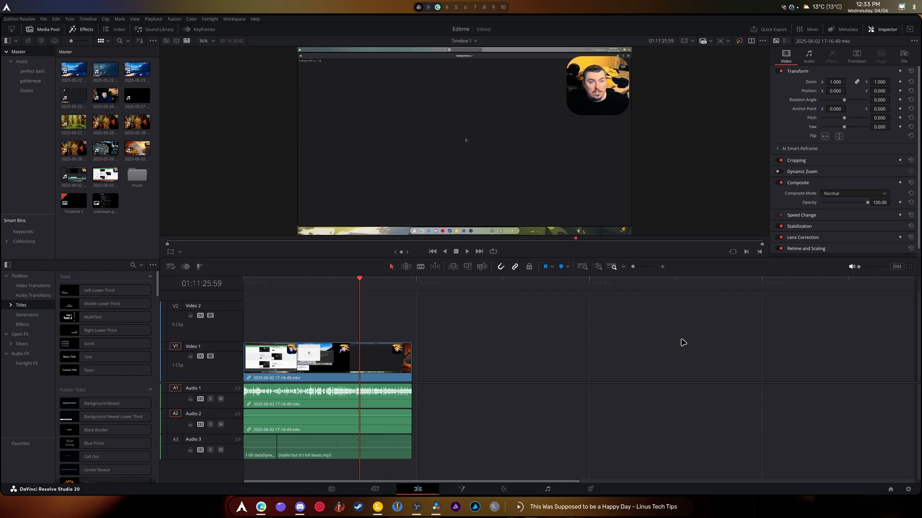
mouse_move(388, 322)
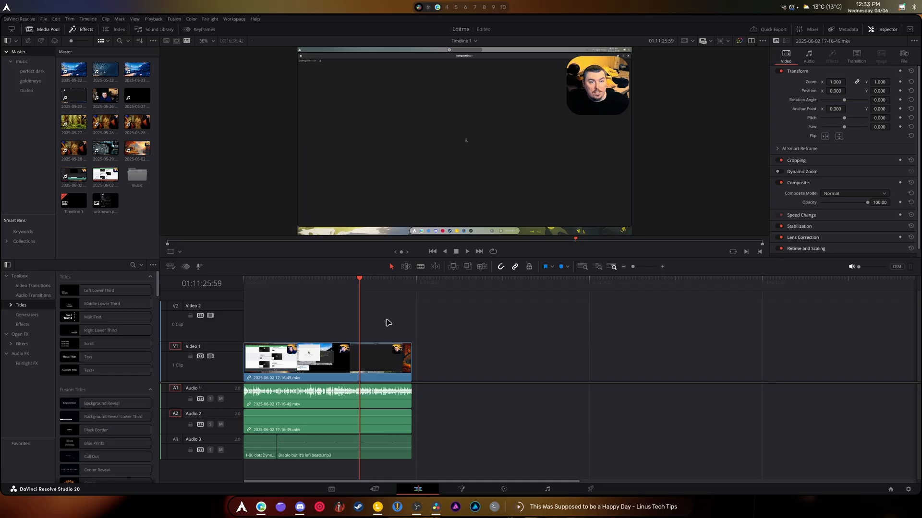
mouse_move(549, 370)
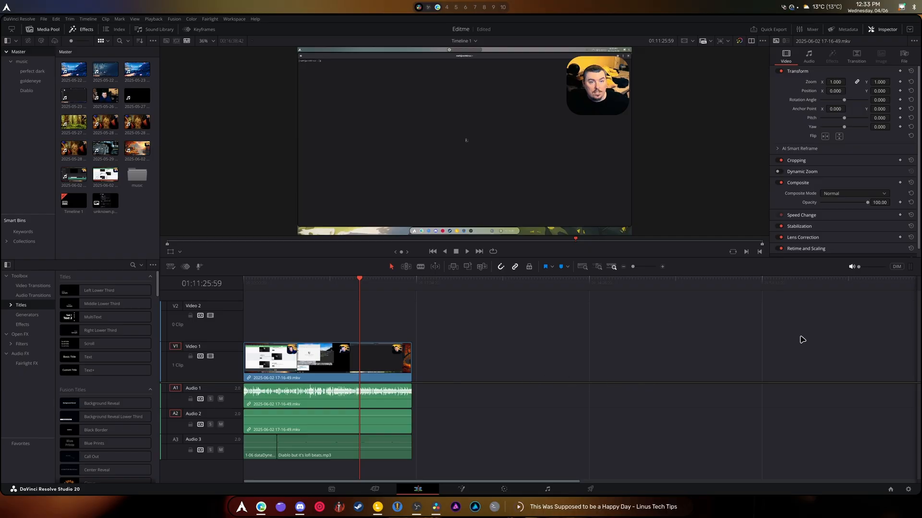
mouse_move(509, 326)
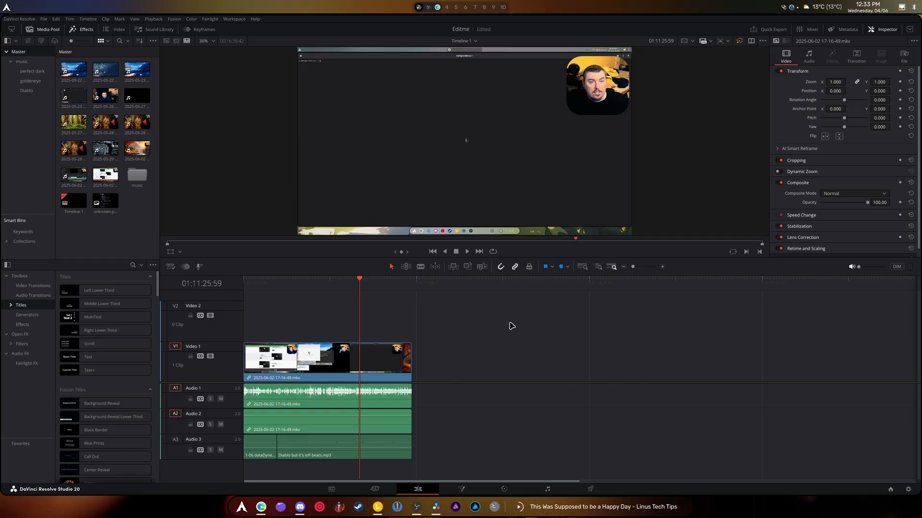